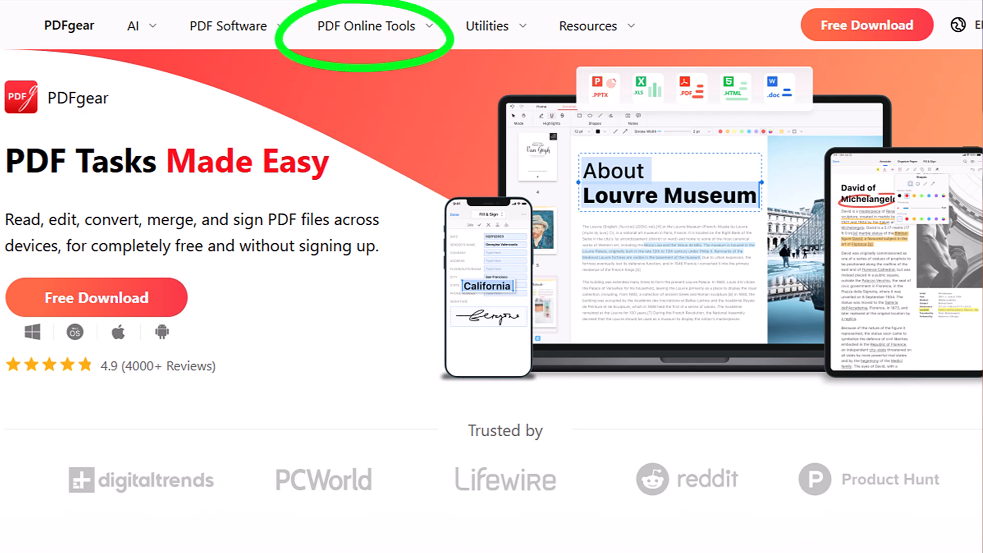
Step: Start Create Fillable PDF from the online tools with the seminar registration form
{"action": "left_click", "coordinate": [367, 26]}
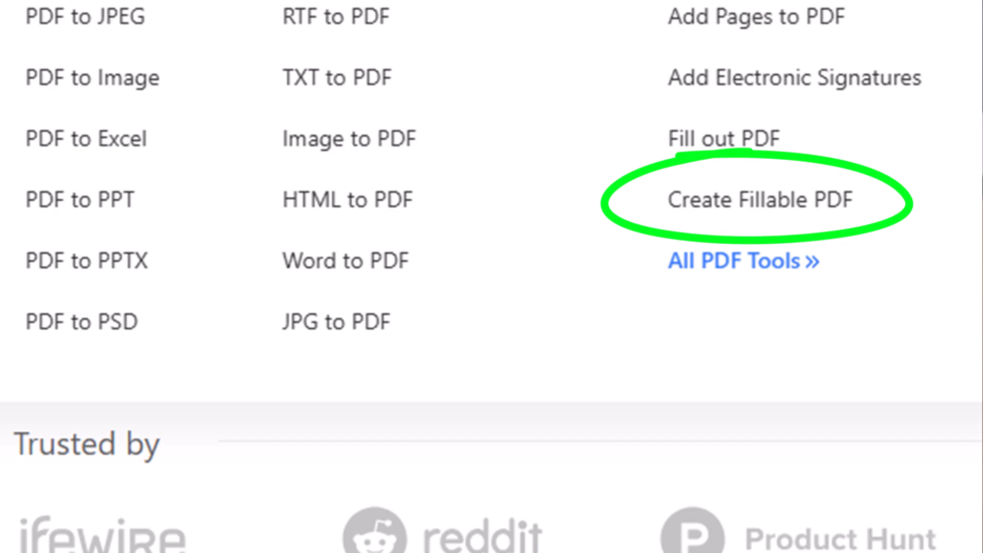
{"action": "left_click", "coordinate": [761, 200]}
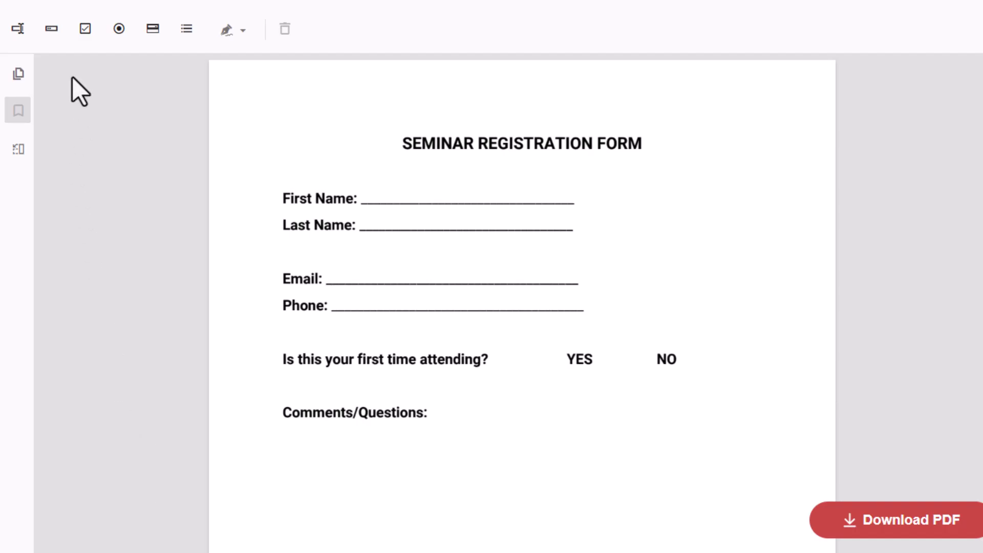
Step: Add a text box by First Name and set its Appearance font size to 18px
{"action": "left_click", "coordinate": [17, 28]}
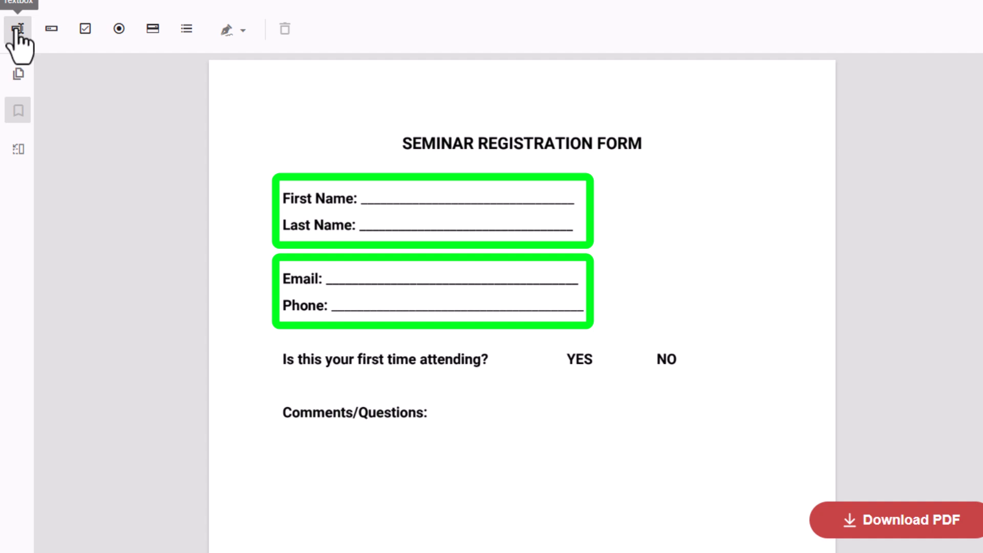
{"action": "left_click", "coordinate": [18, 29]}
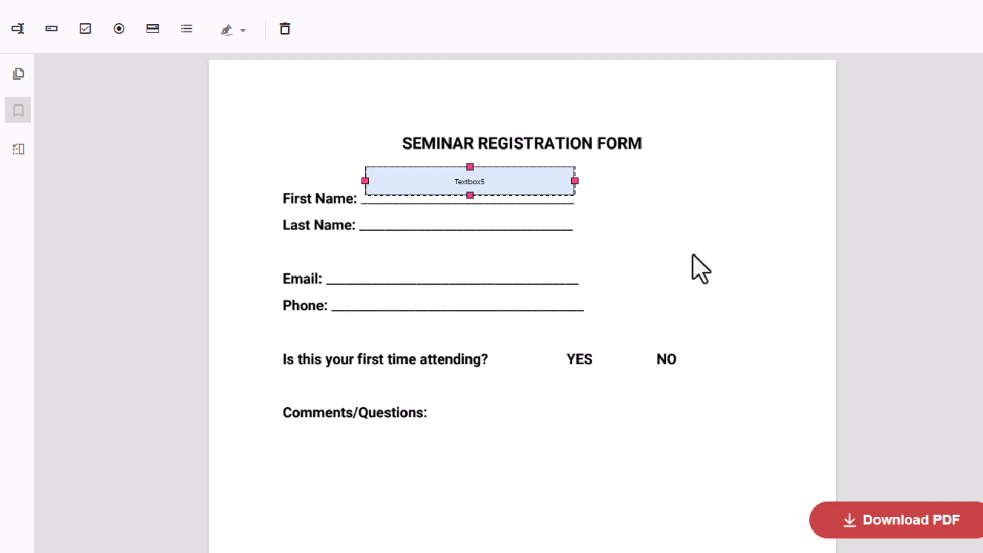
{"action": "double_click", "coordinate": [469, 181]}
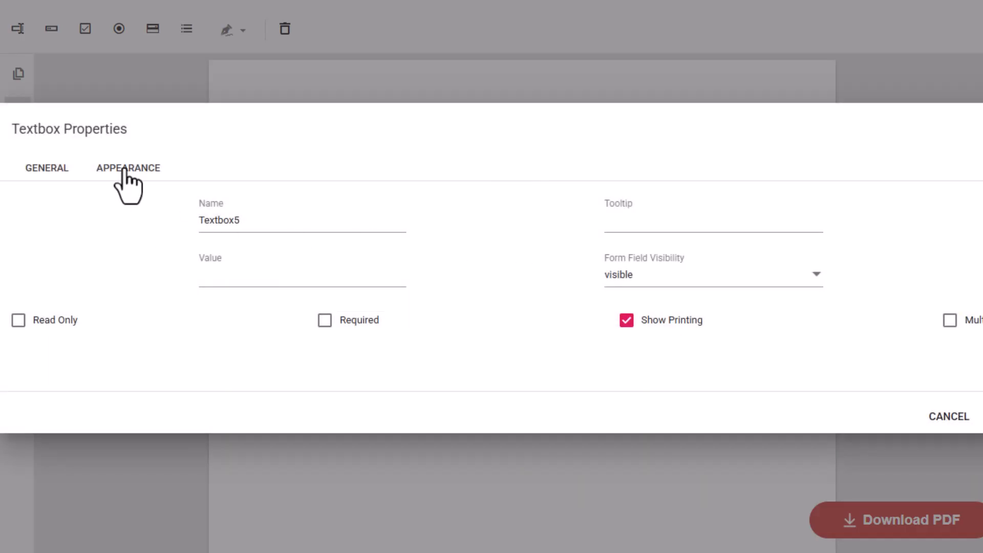
{"action": "left_click", "coordinate": [128, 167]}
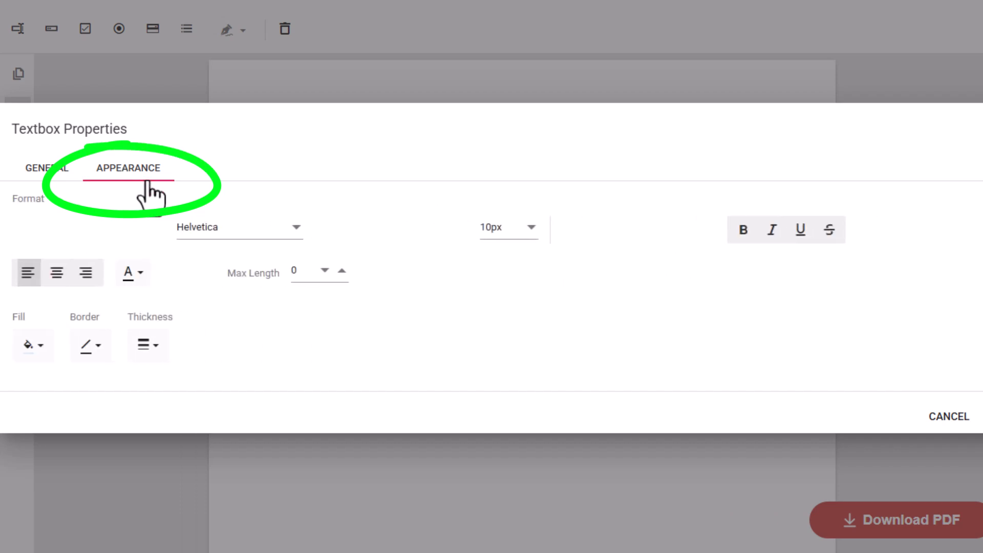
{"action": "mouse_move", "coordinate": [508, 227]}
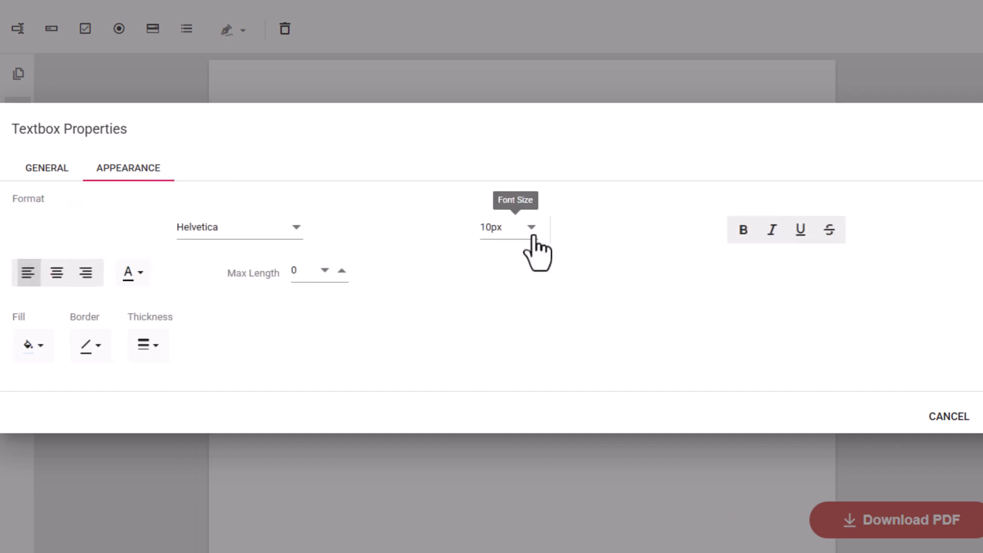
{"action": "left_click", "coordinate": [509, 227]}
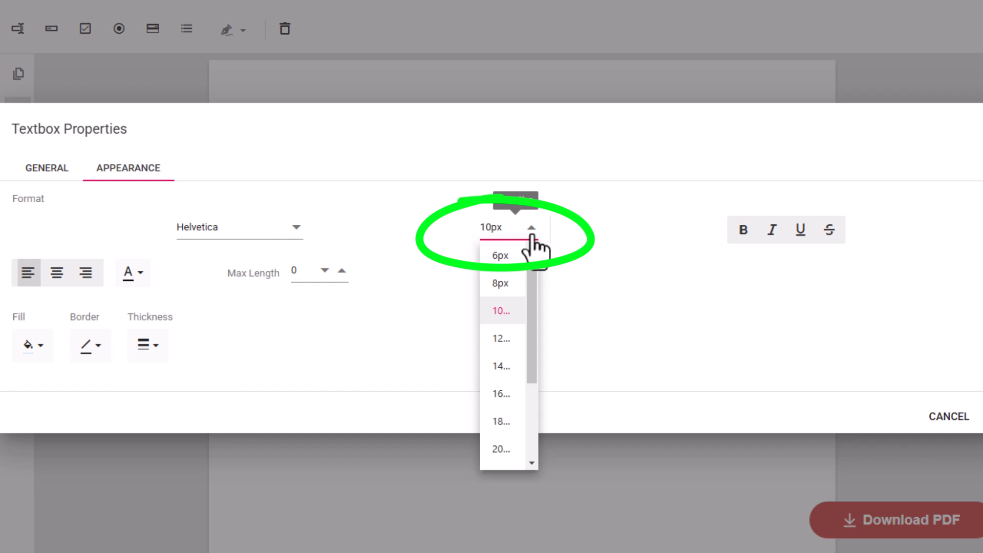
{"action": "mouse_move", "coordinate": [514, 436]}
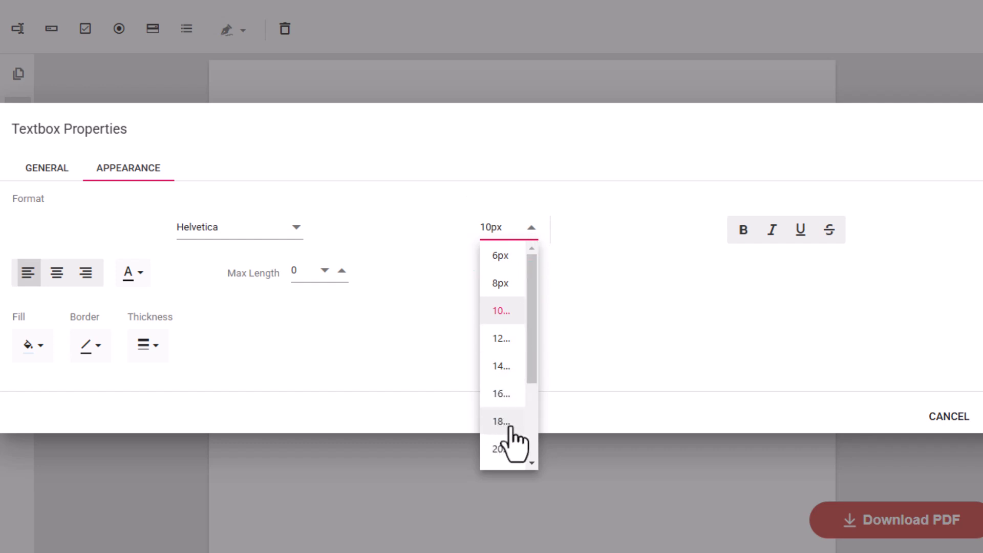
{"action": "left_click", "coordinate": [500, 421]}
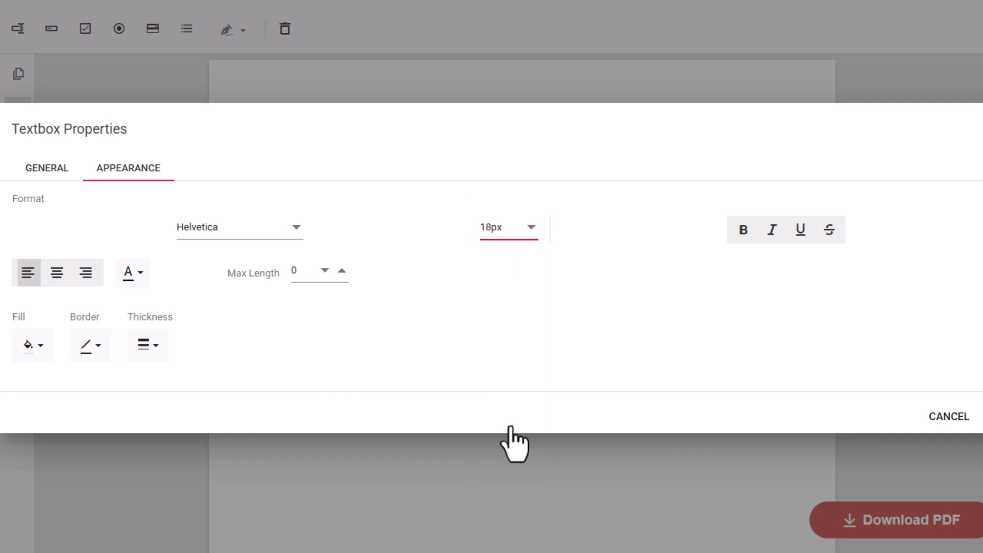
{"action": "left_click", "coordinate": [948, 415]}
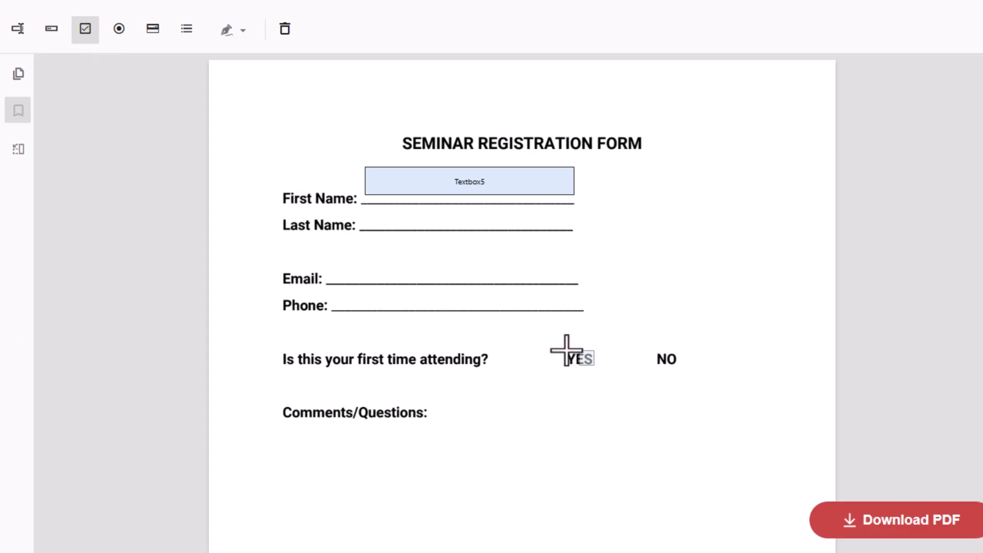
Step: Add a checkbox beside YES and a signature field below Comments/Questions
{"action": "left_click", "coordinate": [565, 358]}
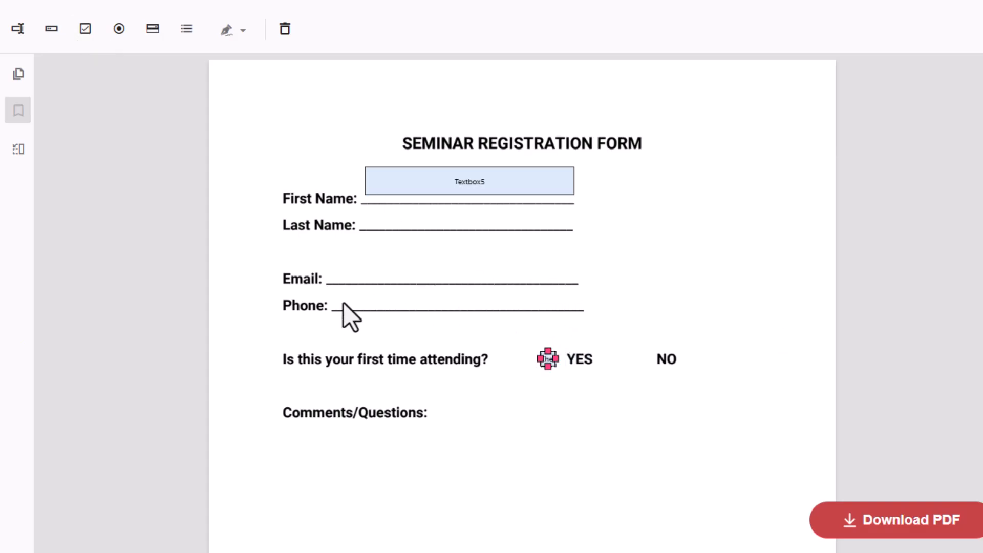
{"action": "left_click", "coordinate": [232, 29]}
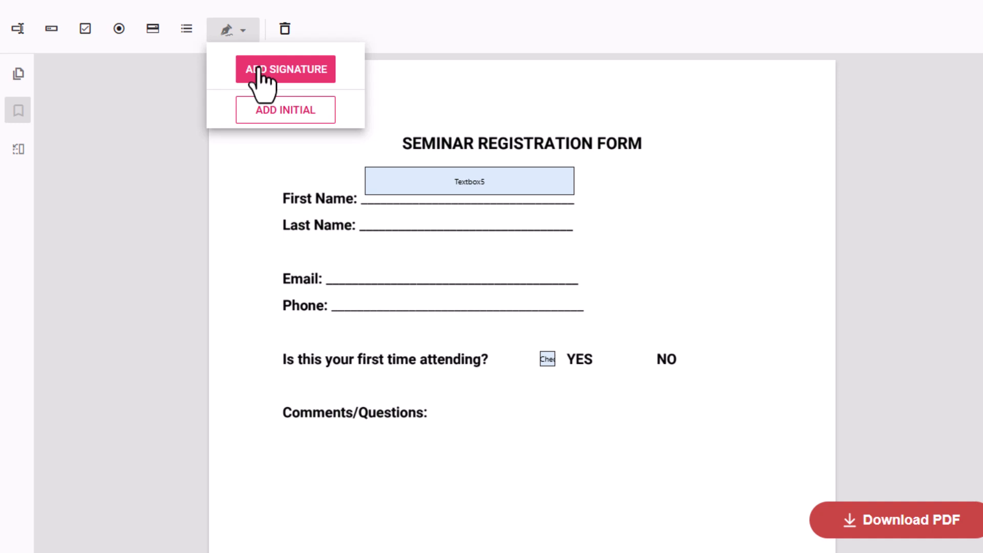
{"action": "left_click", "coordinate": [285, 69]}
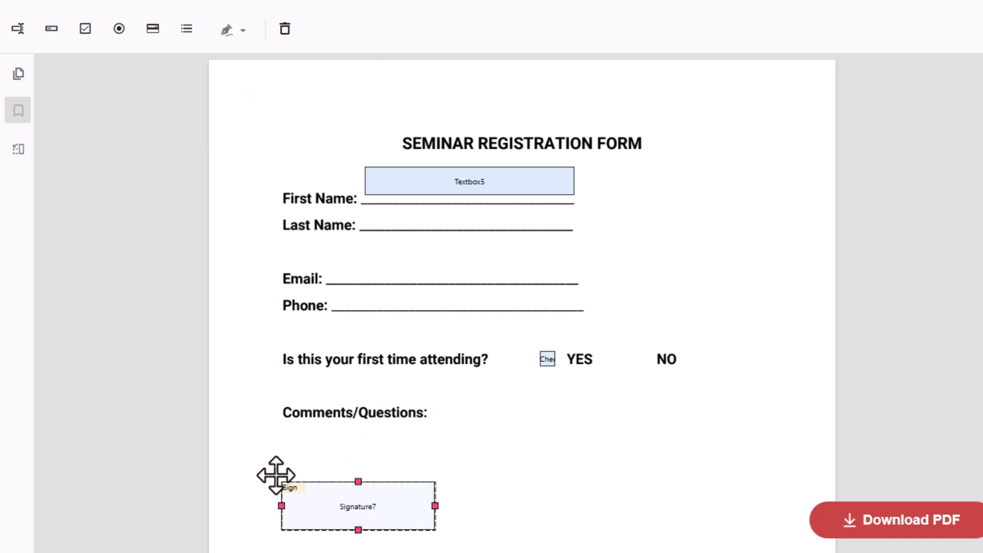
{"action": "mouse_move", "coordinate": [202, 519]}
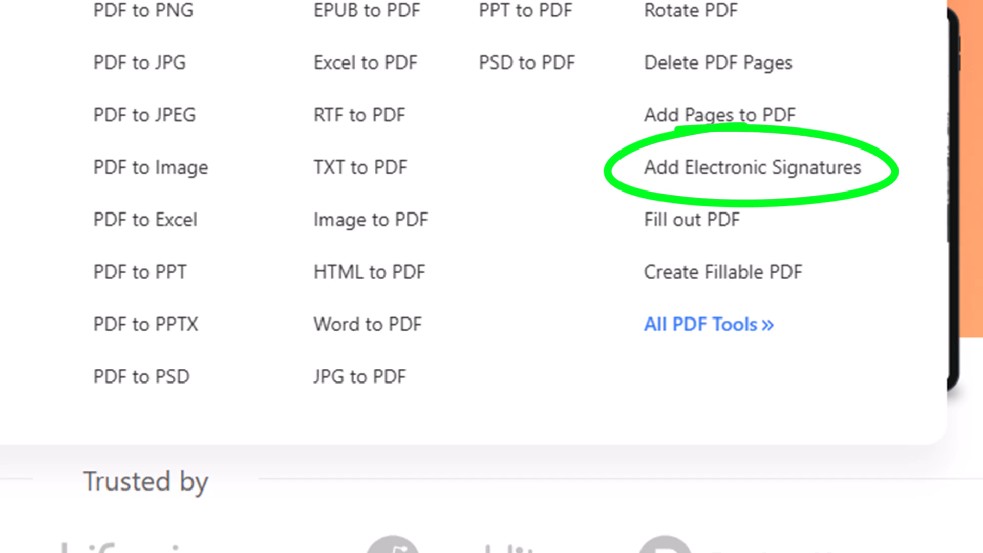
Step: Load the form into Add Electronic Signatures and begin a signature for SIGN HERE
{"action": "left_click", "coordinate": [755, 167]}
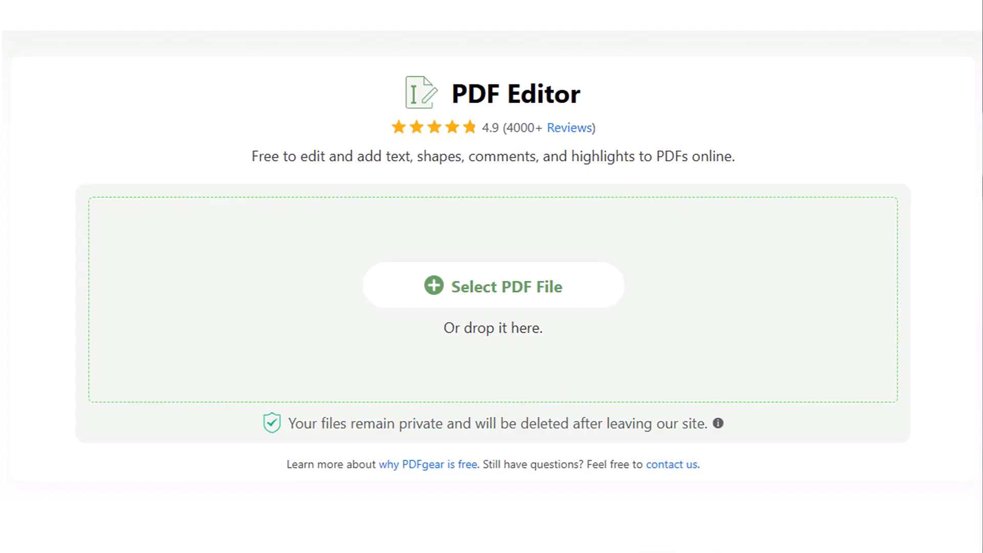
{"action": "left_click", "coordinate": [493, 287]}
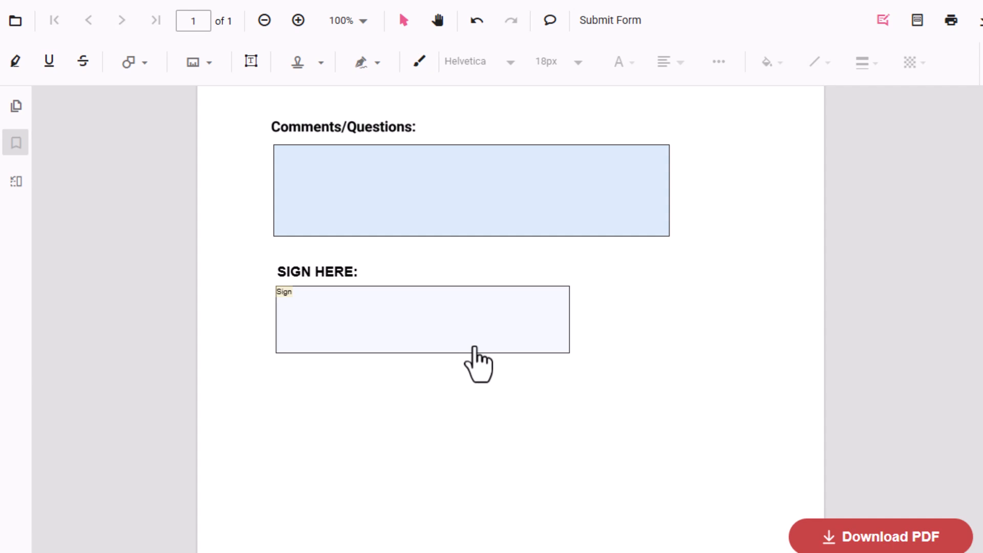
{"action": "left_click", "coordinate": [421, 320]}
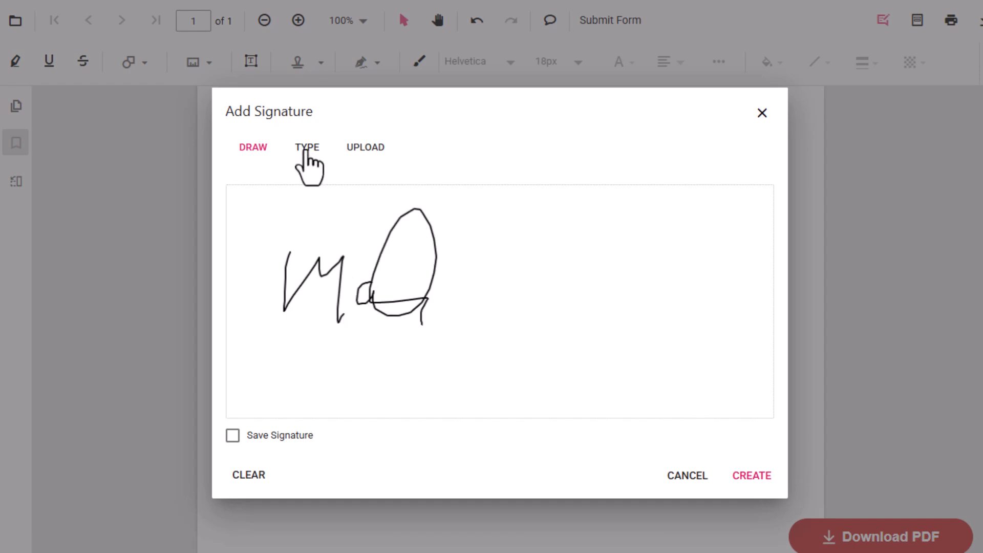
Step: Try a typed 'Mark' signature and the upload option, then create the signature in the field
{"action": "left_click", "coordinate": [306, 147]}
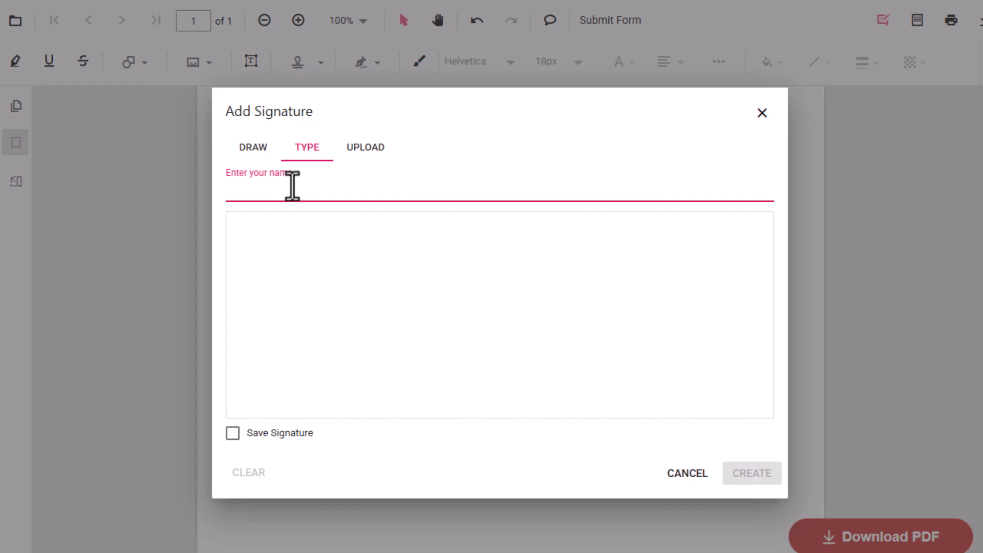
{"action": "type", "text": "Mark"}
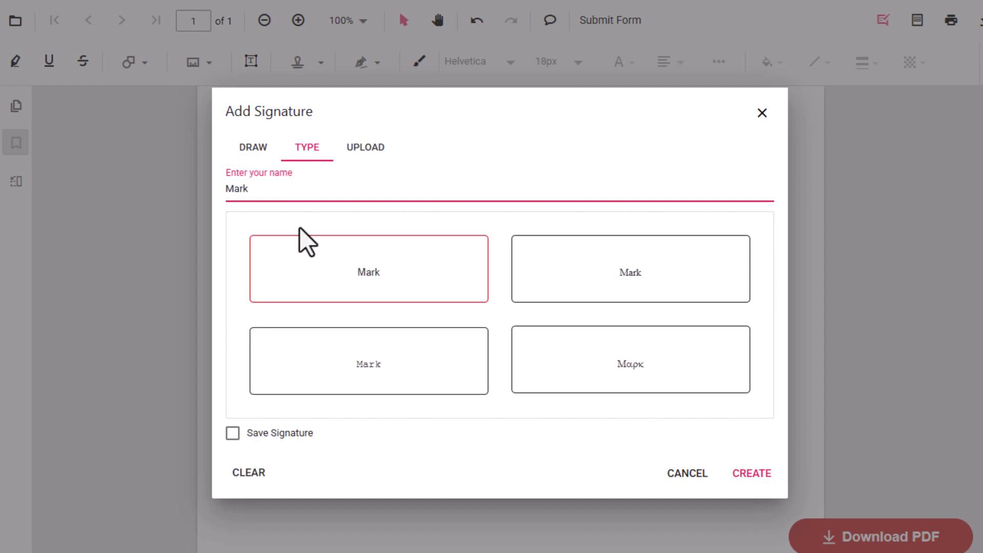
{"action": "left_click", "coordinate": [365, 146]}
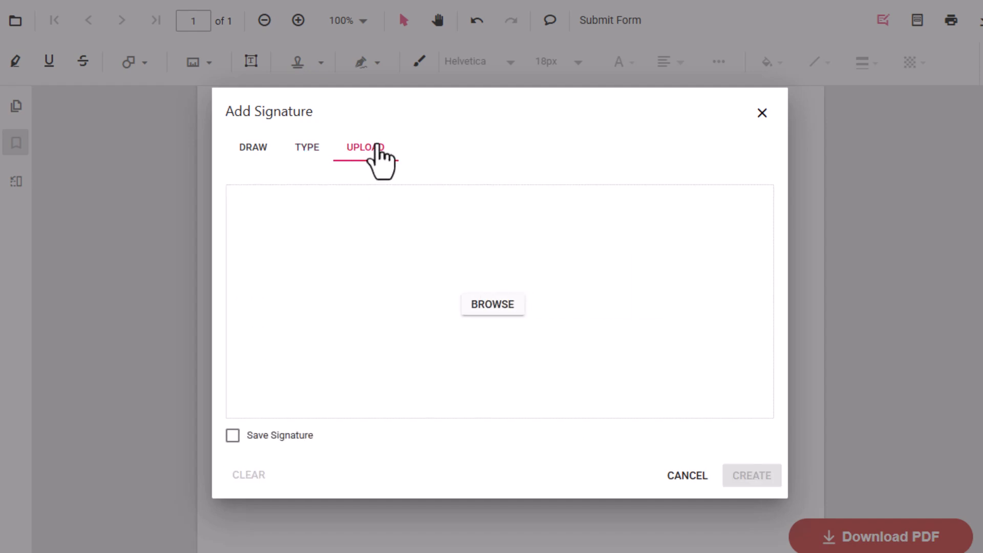
{"action": "left_click", "coordinate": [750, 475]}
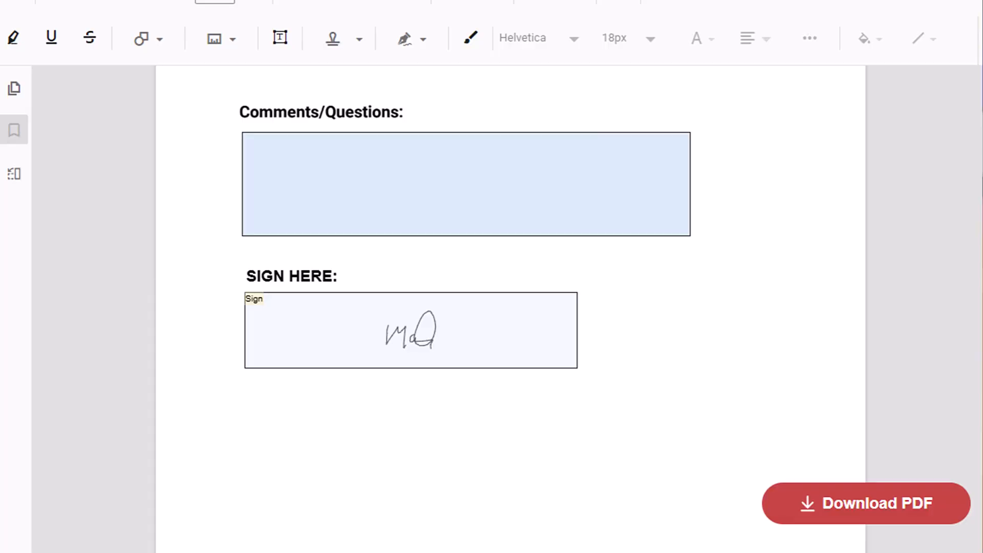